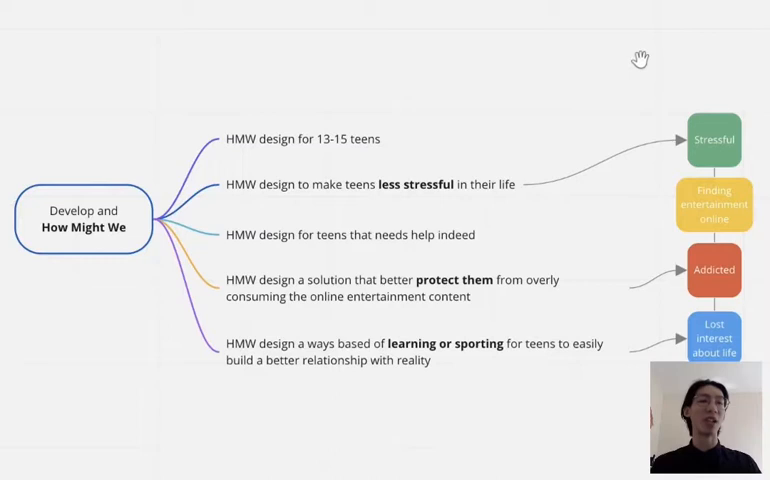
pyautogui.moveTo(272, 156)
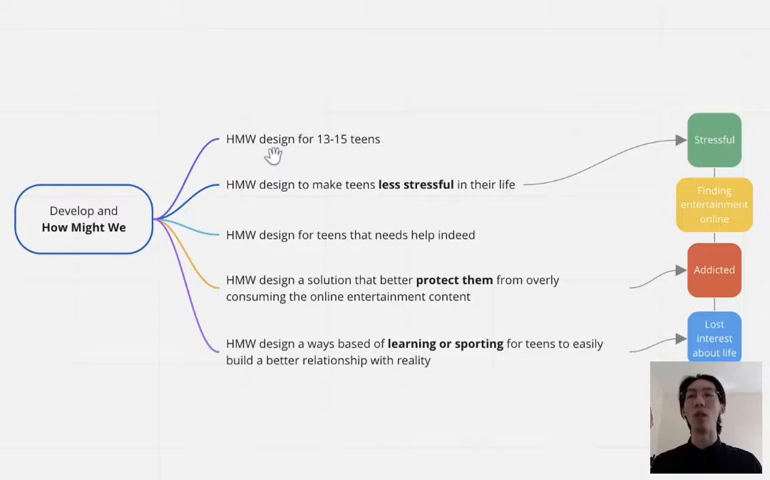
pyautogui.moveTo(412, 204)
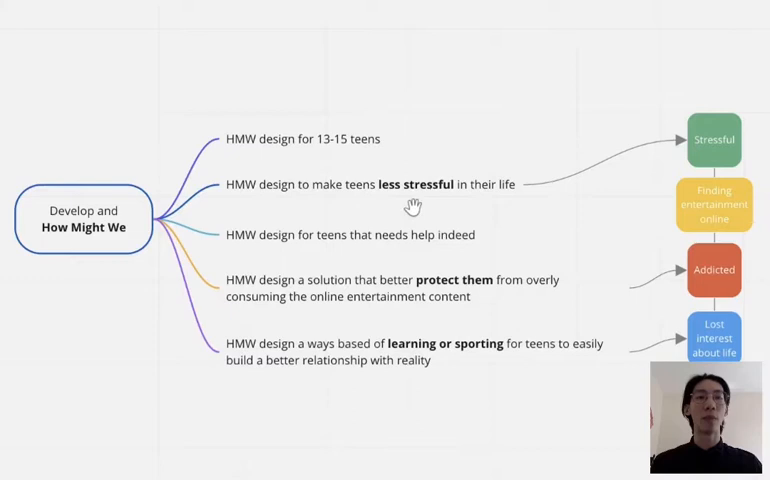
pyautogui.moveTo(428, 312)
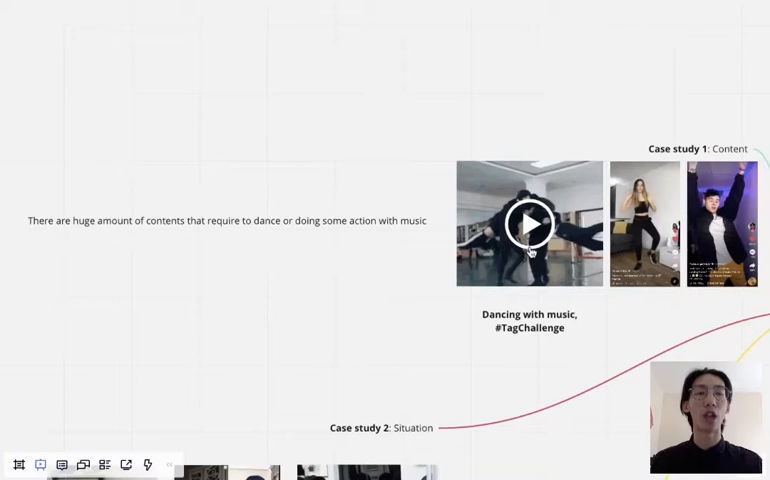
# - Bring the 'Case study 1: Content' frame with the dancing video and #TagChallenge examples into view
pyautogui.click(528, 222)
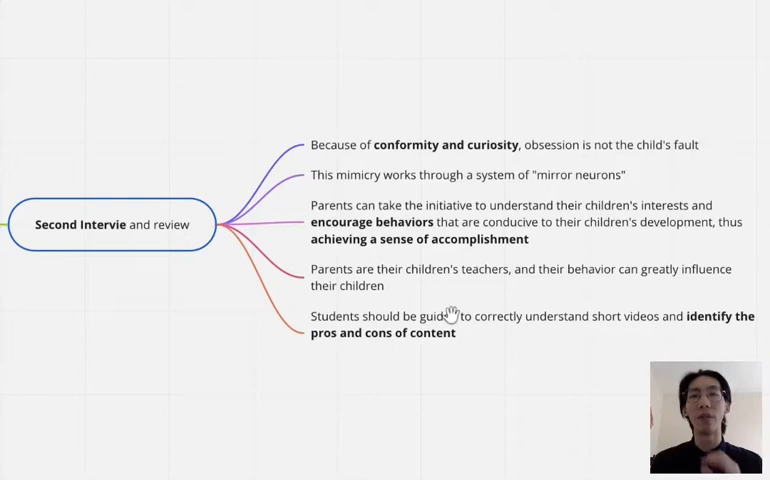
pyautogui.moveTo(486, 190)
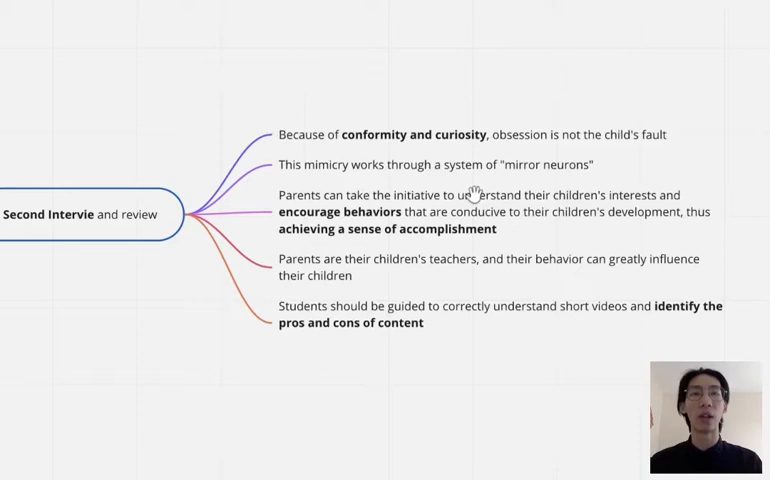
pyautogui.moveTo(428, 232)
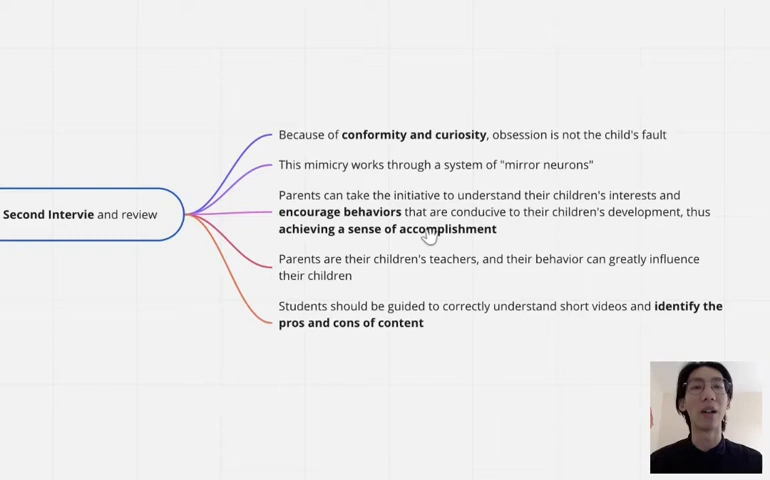
pyautogui.moveTo(532, 280)
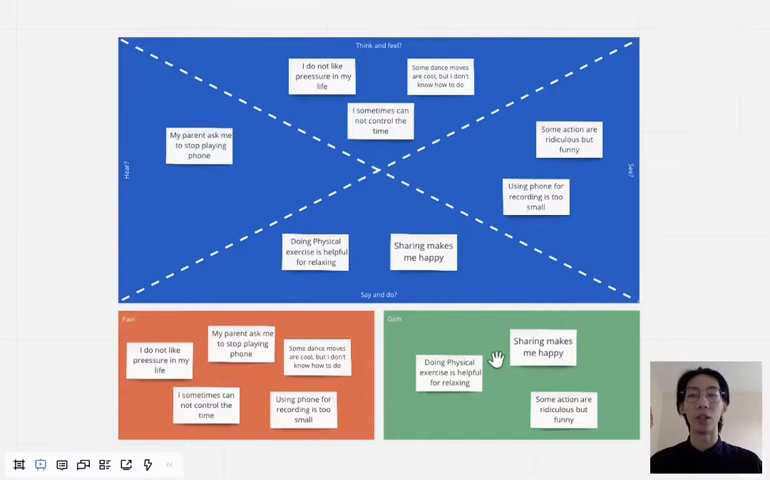
pyautogui.moveTo(704, 308)
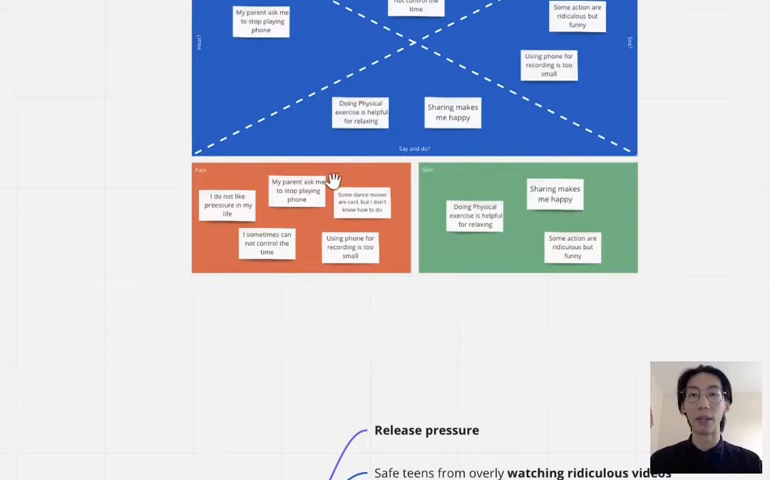
pyautogui.moveTo(312, 190)
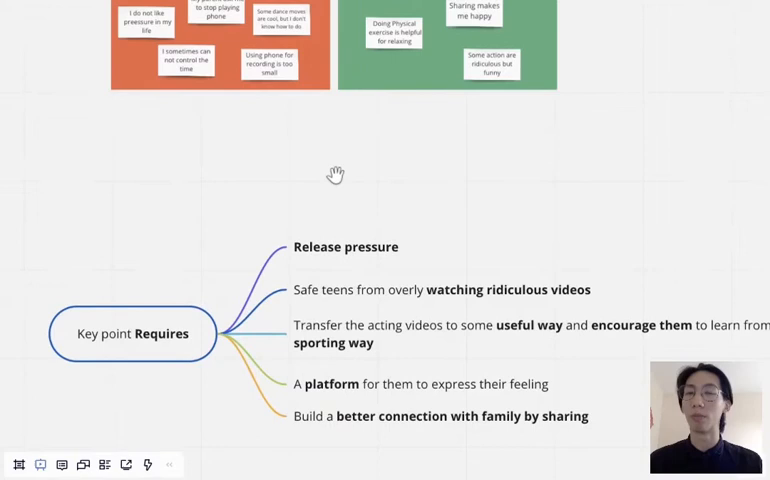
pyautogui.moveTo(404, 392)
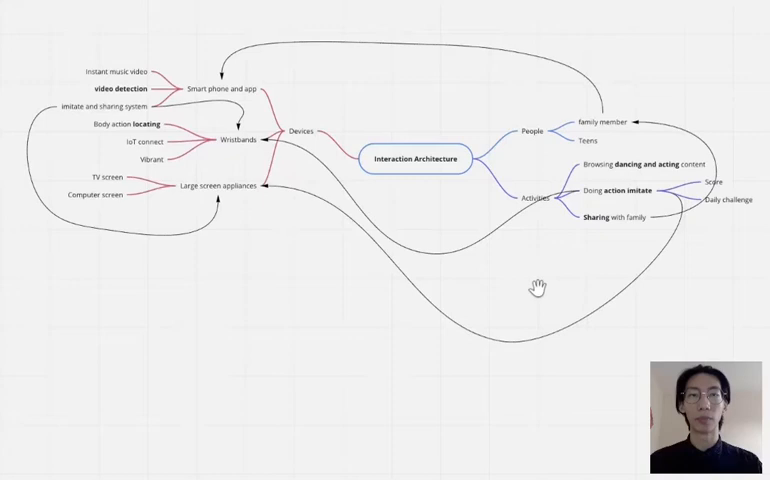
pyautogui.moveTo(304, 132)
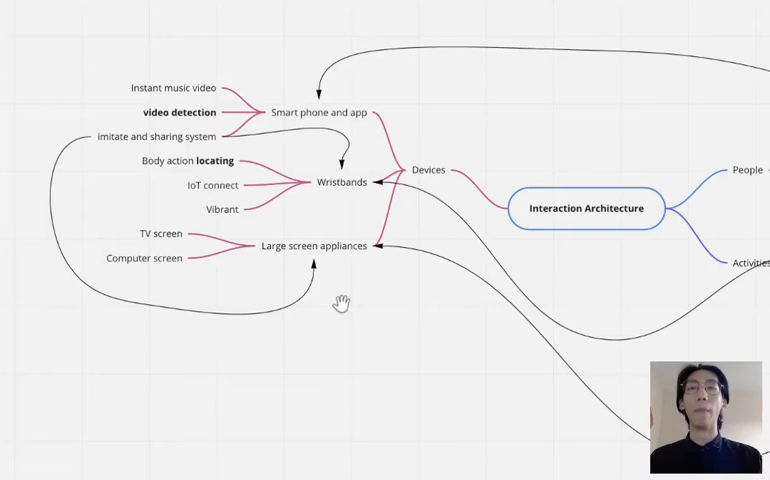
pyautogui.moveTo(172, 274)
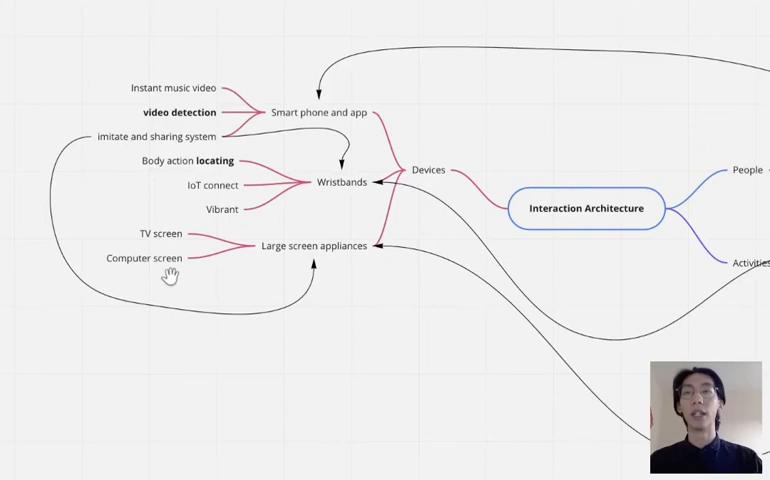
pyautogui.moveTo(248, 246)
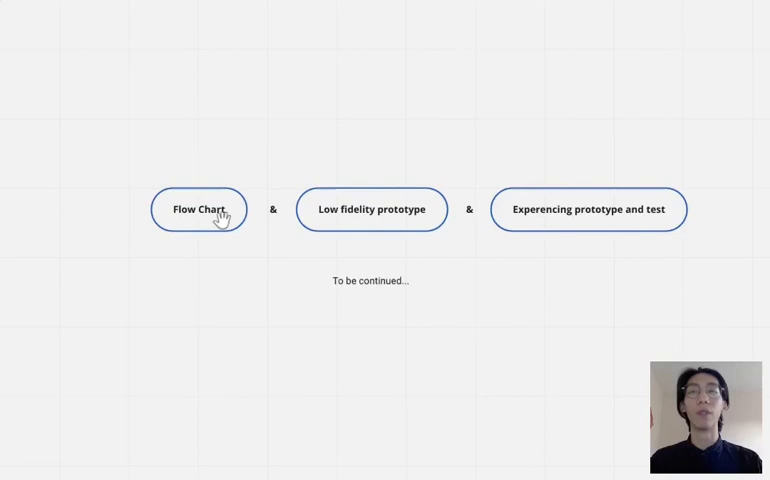
pyautogui.moveTo(444, 250)
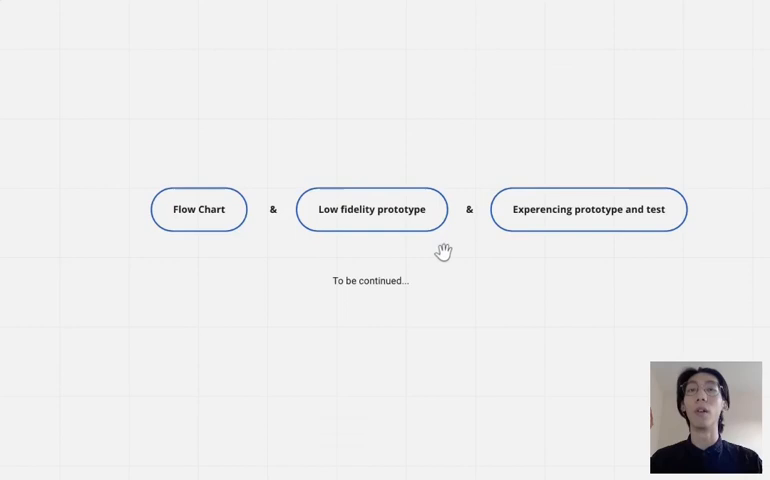